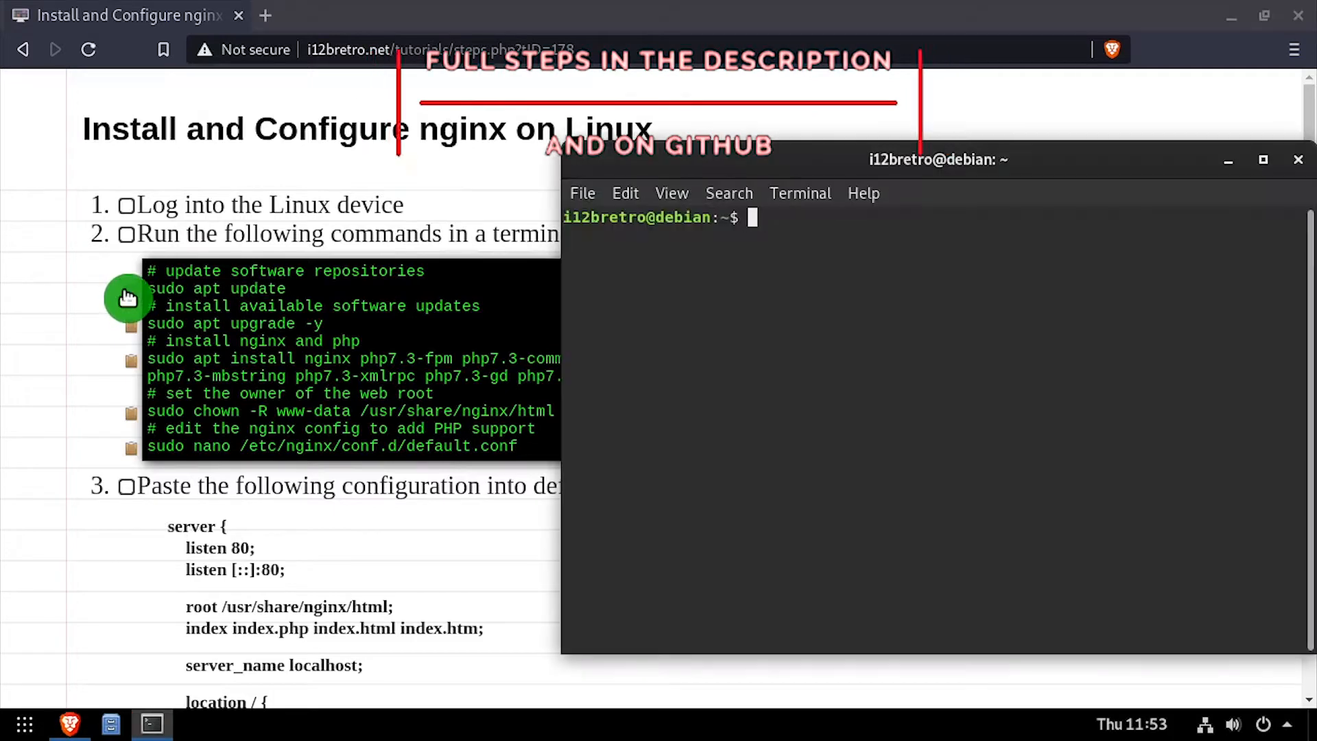
Refresh the Debian package lists with sudo apt update.
type("sudo apt update")
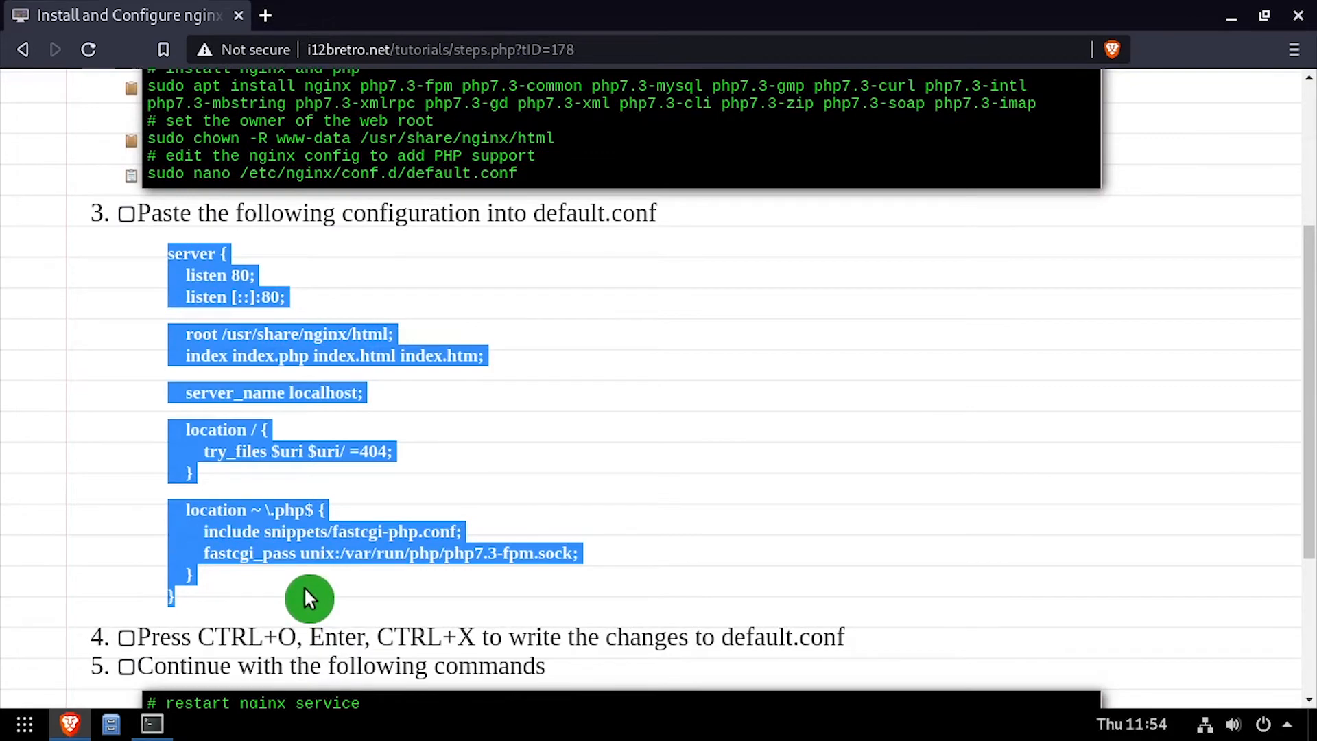
Write the pasted PHP 7.3 server block out to default.conf in nano.
key("ctrl+o")
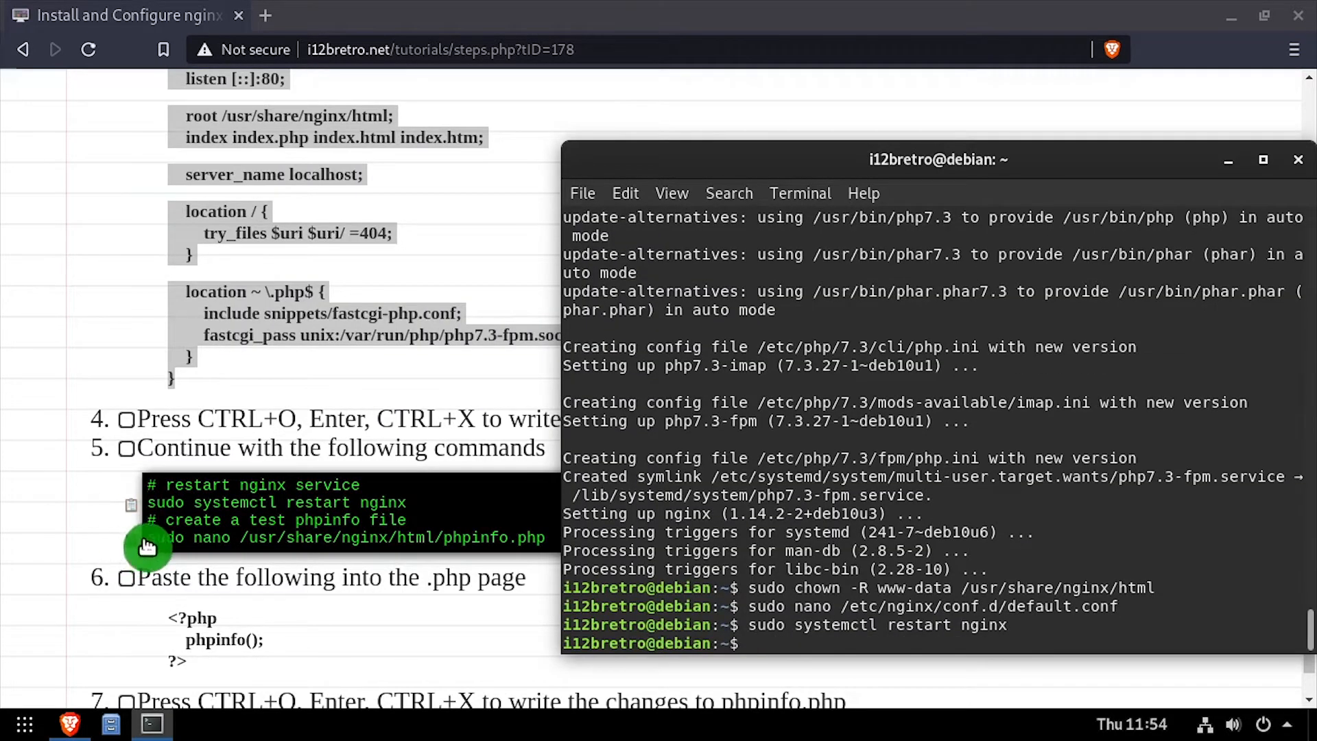
Create phpinfo.php in /usr/share/nginx/html and type 'localhost/phpinfo.' into a new Brave tab.
type("sudo nano /usr/share/nginx/html/phpinfo.php")
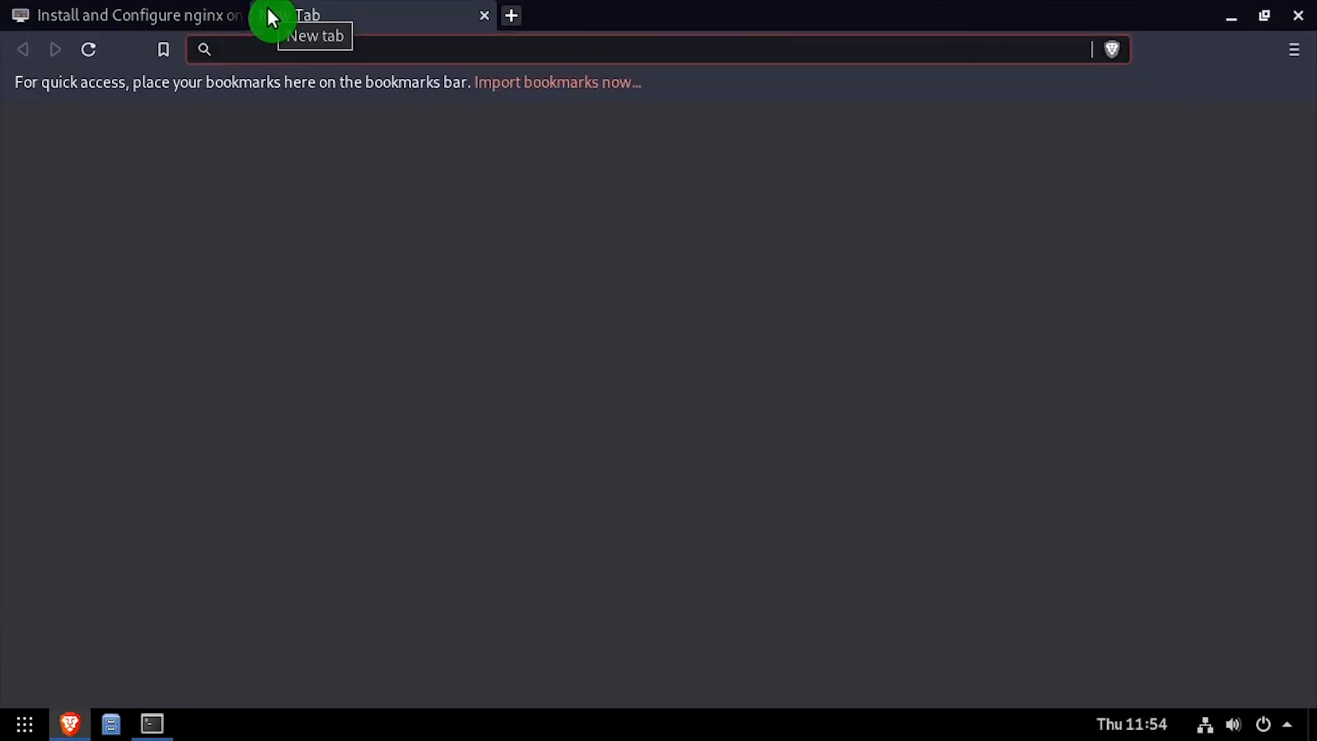
type("localhost/phpinfo.")
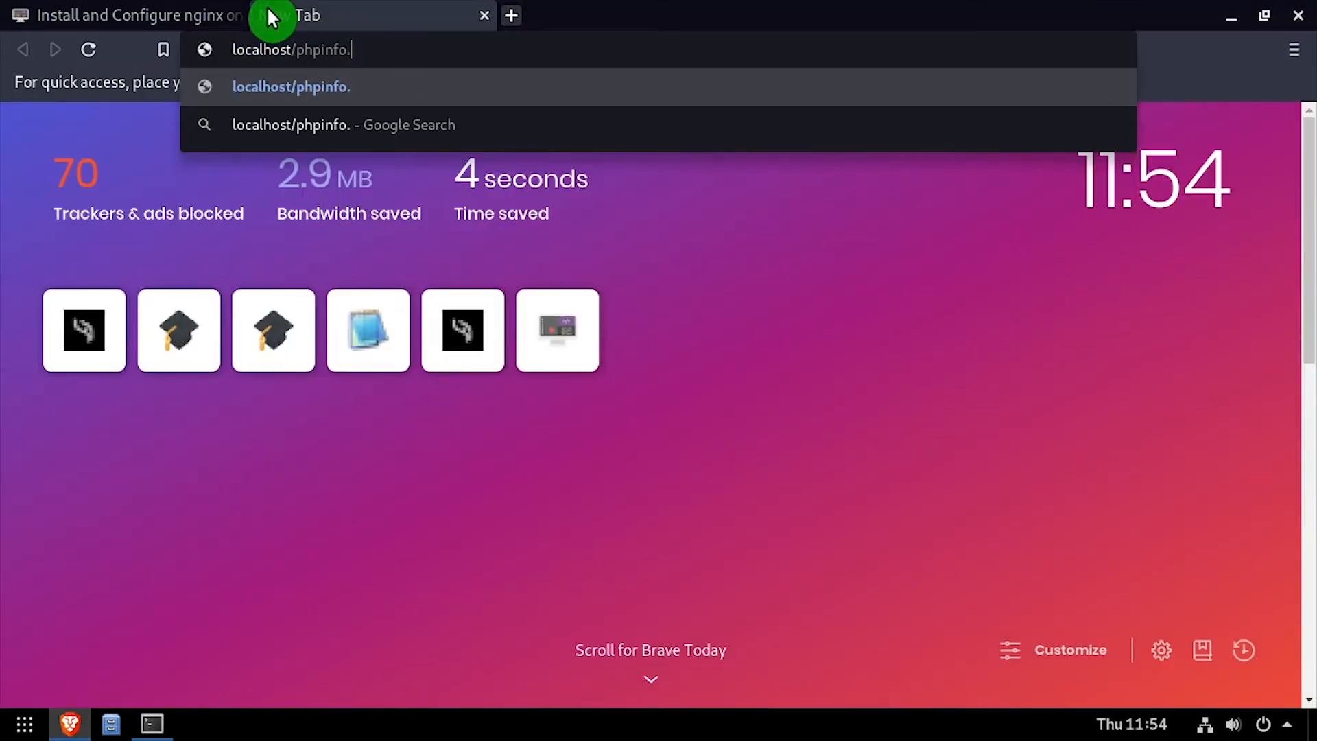